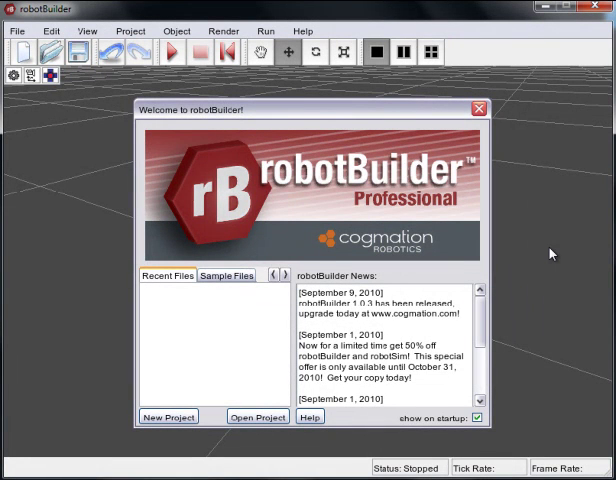
pyautogui.moveTo(314, 116)
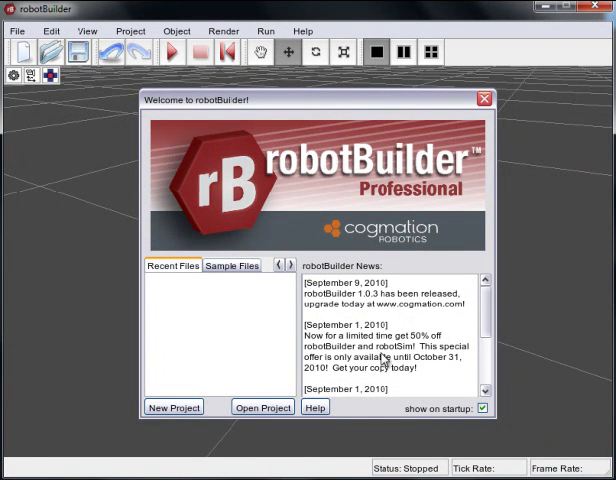
pyautogui.moveTo(224, 276)
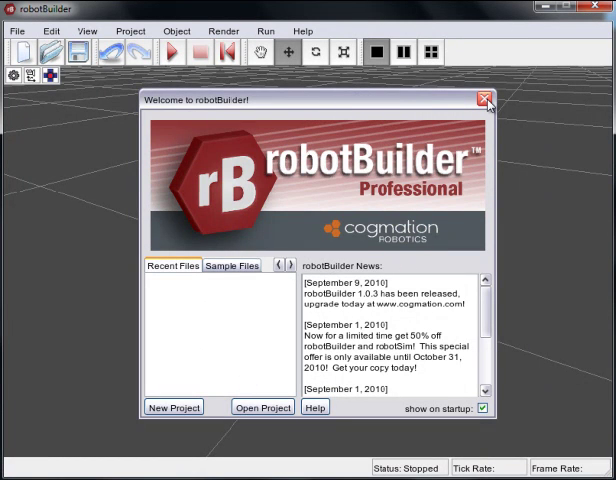
# Step: Dismiss the welcome screen and create a new project from the StarterKit robot template
pyautogui.click(488, 96)
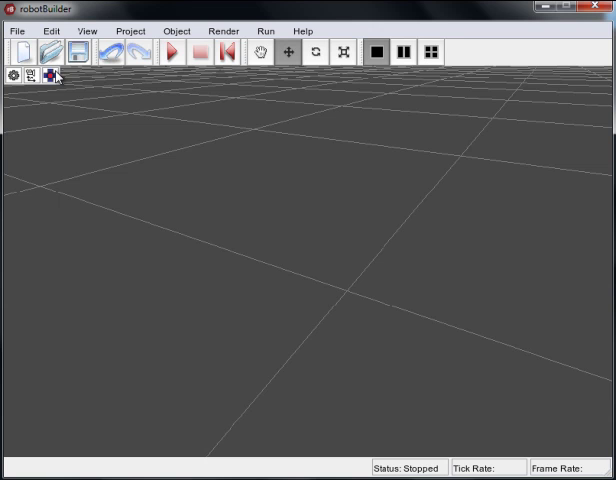
pyautogui.click(52, 76)
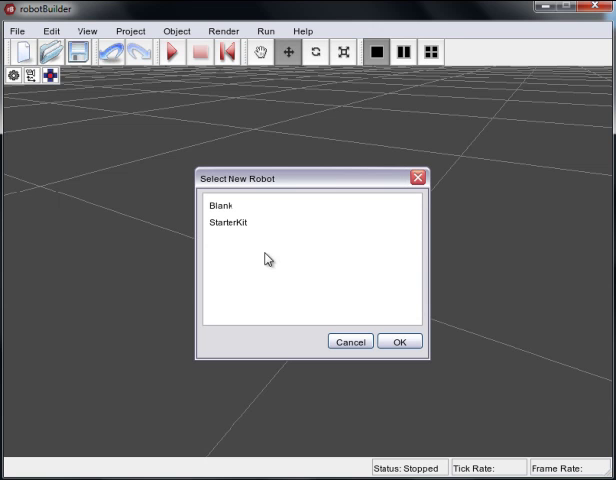
pyautogui.click(228, 222)
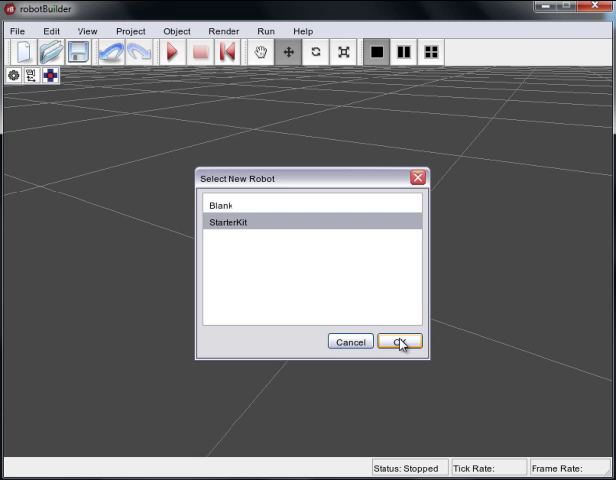
pyautogui.click(398, 340)
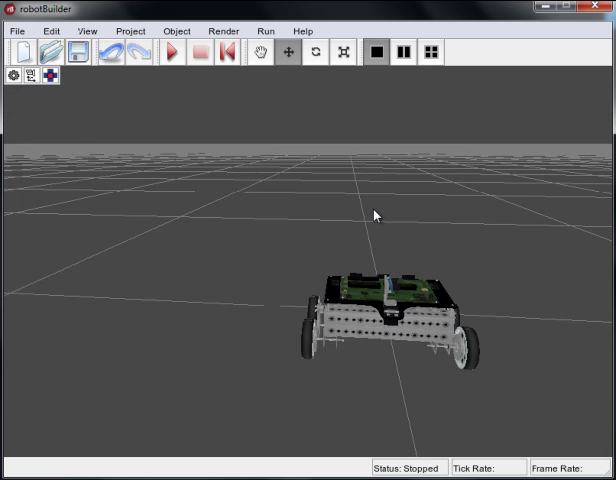
pyautogui.moveTo(376, 216); pyautogui.dragTo(296, 310)
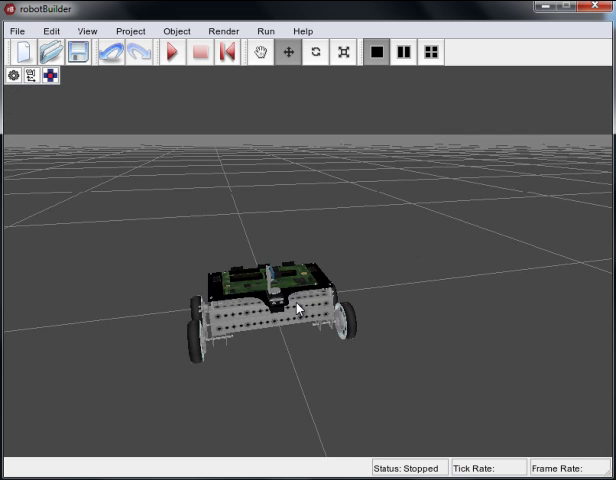
pyautogui.moveTo(296, 308); pyautogui.dragTo(416, 268)
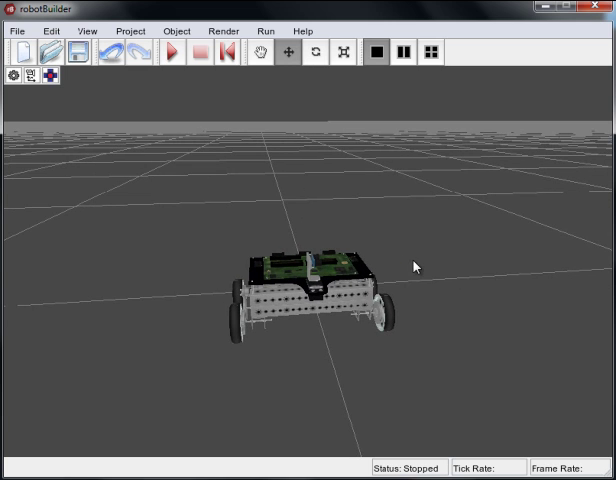
pyautogui.click(316, 290)
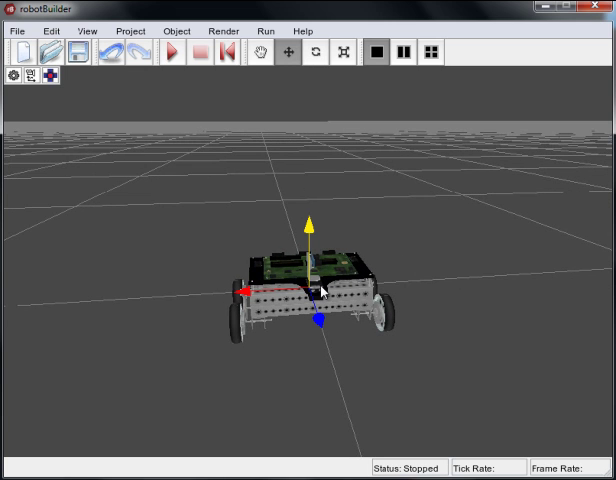
pyautogui.moveTo(394, 260)
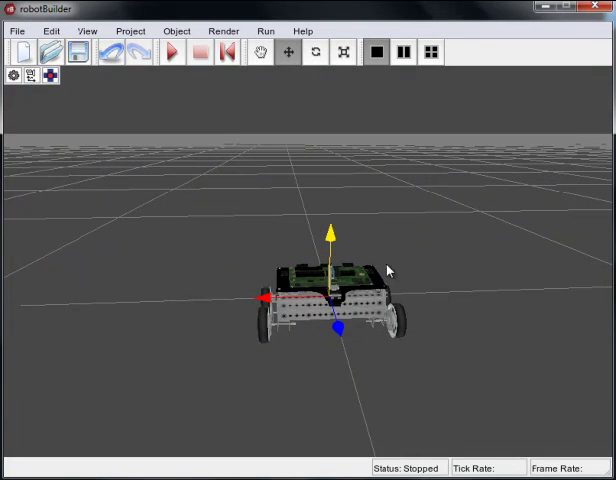
pyautogui.moveTo(442, 232)
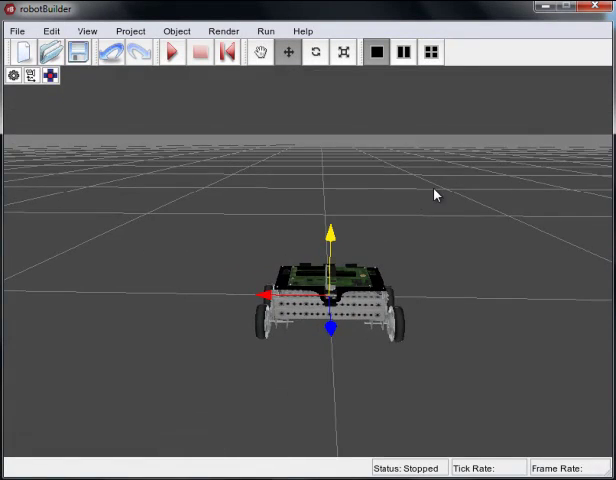
pyautogui.moveTo(436, 196); pyautogui.dragTo(360, 244)
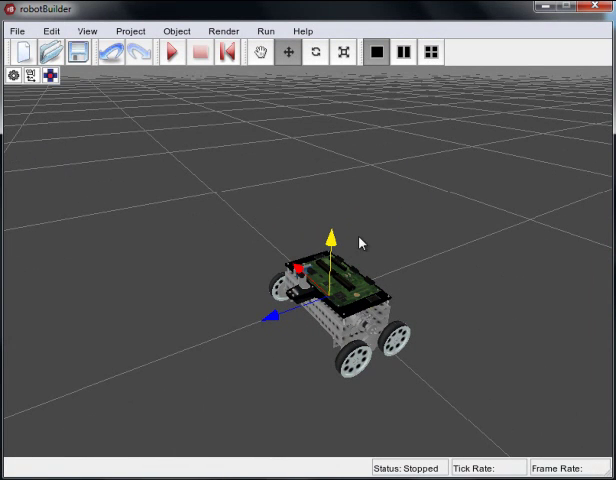
pyautogui.moveTo(374, 242)
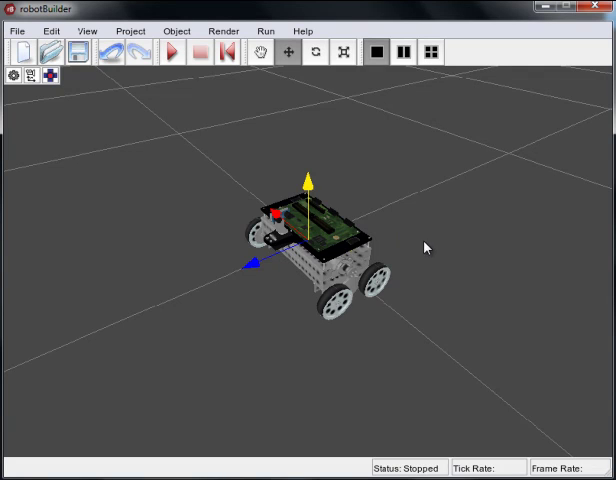
pyautogui.moveTo(422, 248)
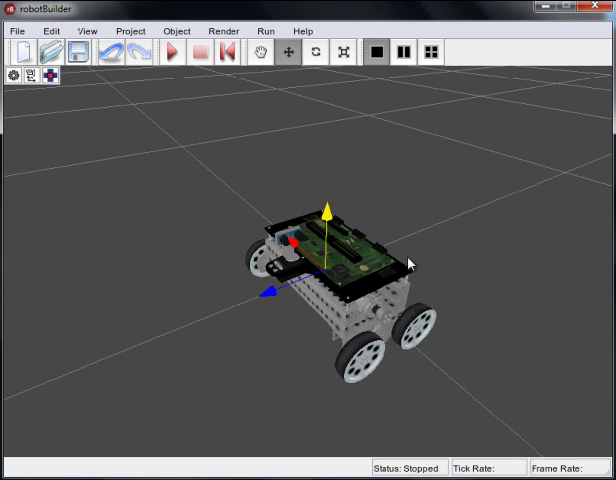
pyautogui.moveTo(472, 300)
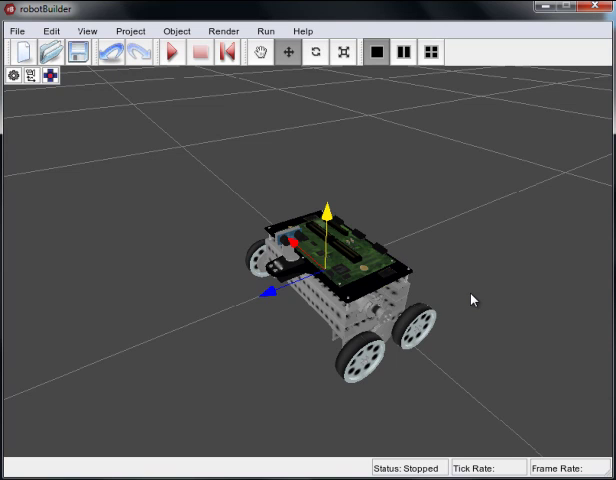
pyautogui.moveTo(220, 122)
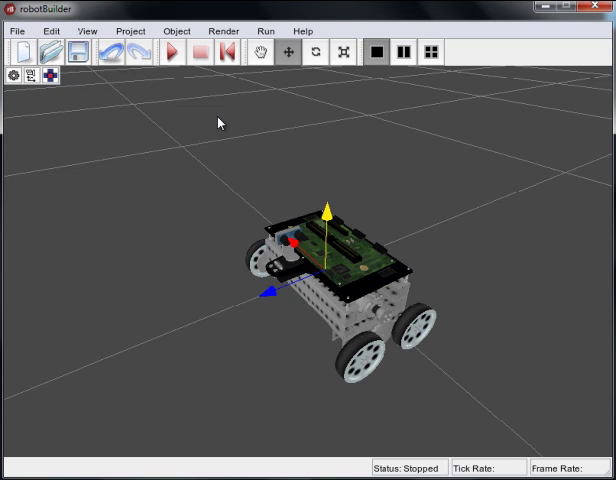
pyautogui.moveTo(130, 72)
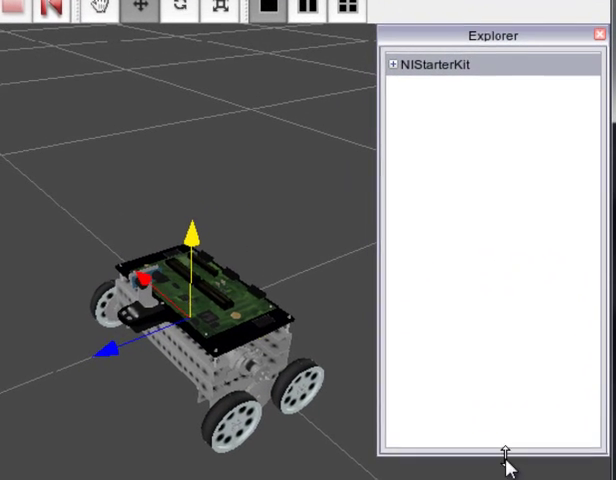
# Step: Cut the ParallaxPing sensor from the ParallaxServo Gear in the NIStarterKit hierarchy
pyautogui.click(396, 64)
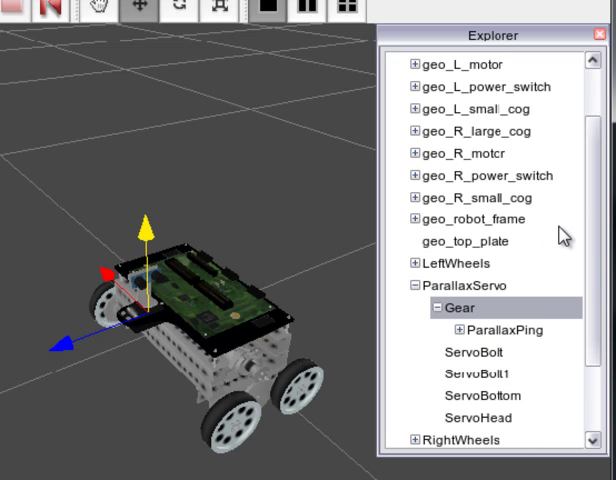
pyautogui.moveTo(480, 324)
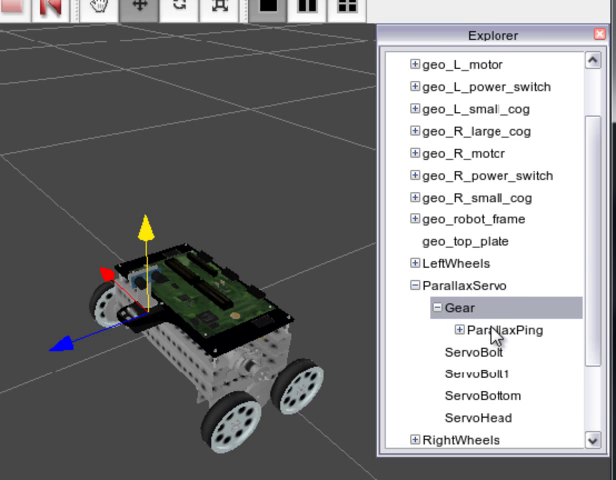
pyautogui.click(490, 328)
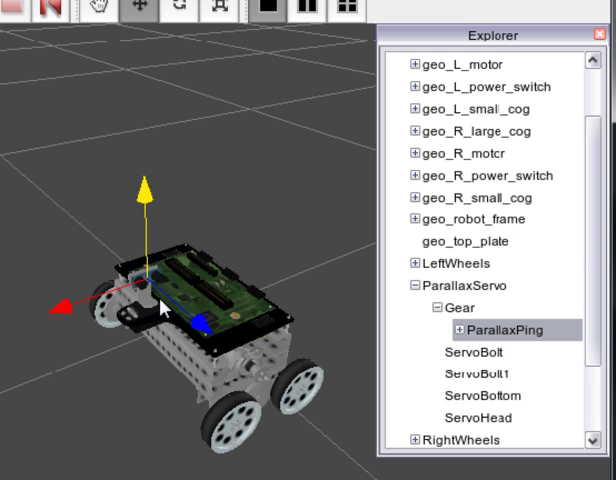
pyautogui.moveTo(160, 304)
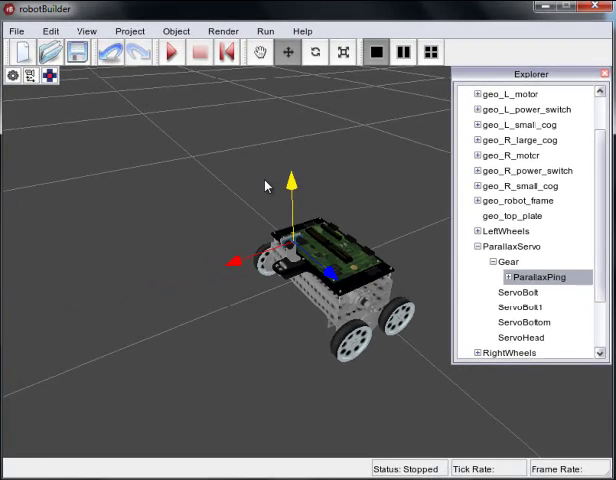
pyautogui.click(48, 32)
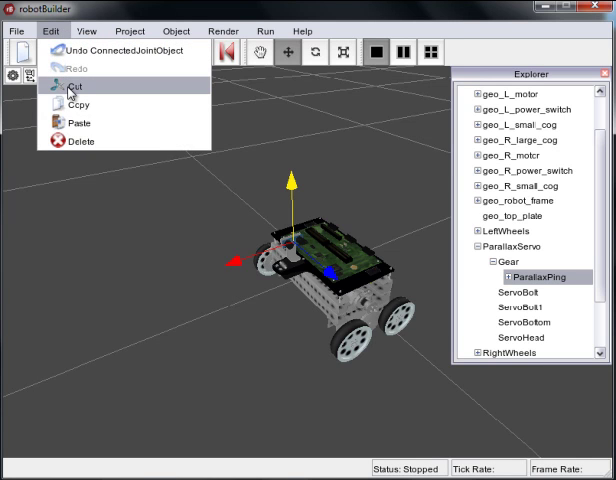
pyautogui.click(72, 84)
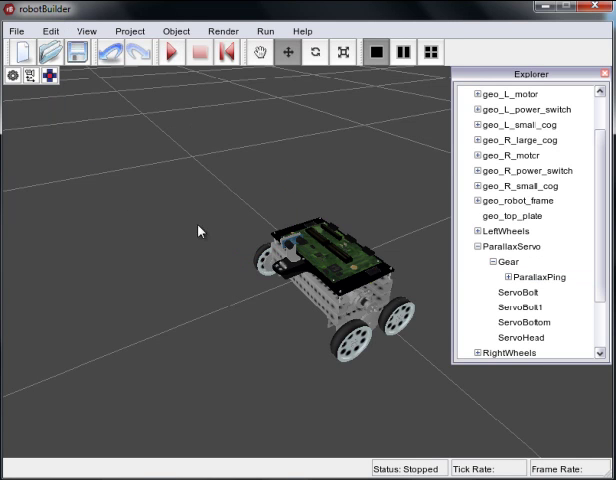
pyautogui.click(524, 276)
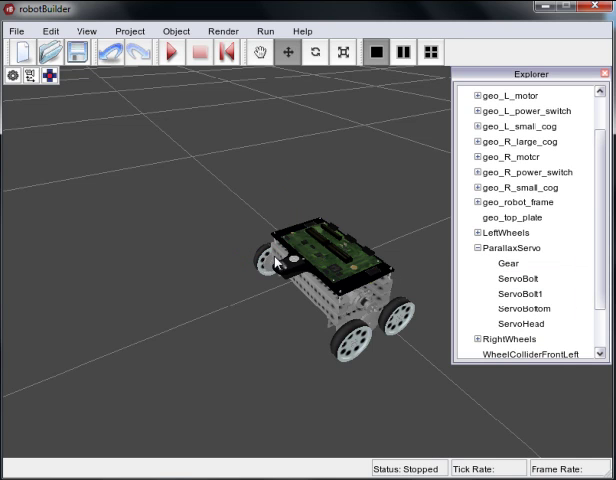
# Step: Add a WebCam from Active Components onto the ParallaxServo Gear node
pyautogui.click(88, 32)
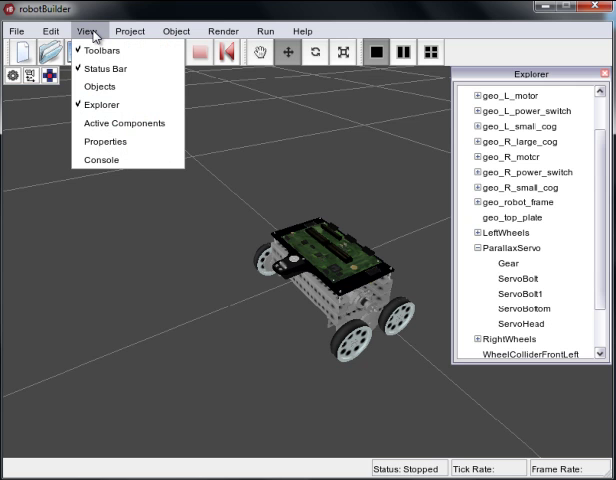
pyautogui.moveTo(100, 86)
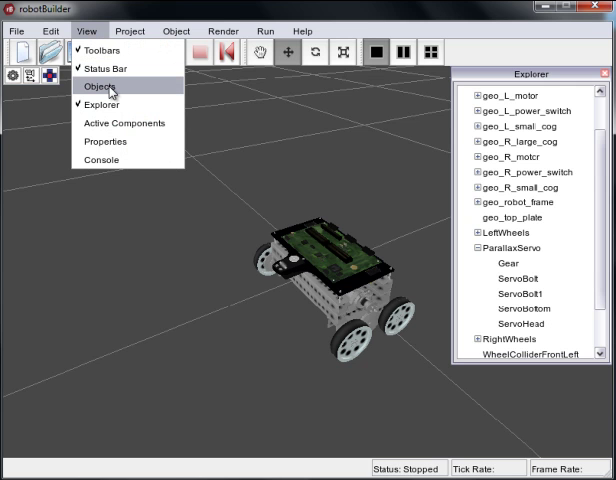
pyautogui.moveTo(128, 122)
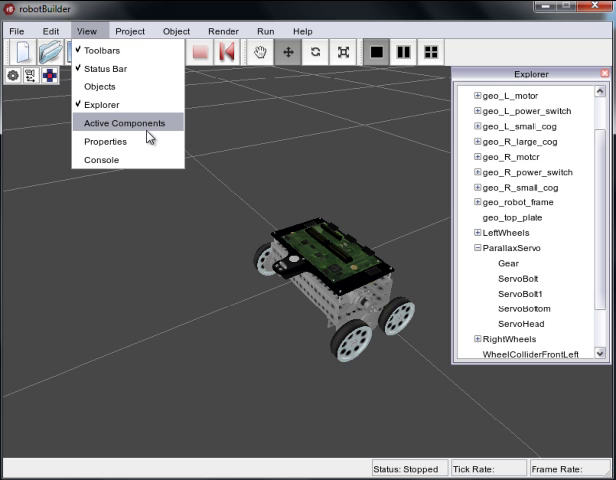
pyautogui.click(124, 122)
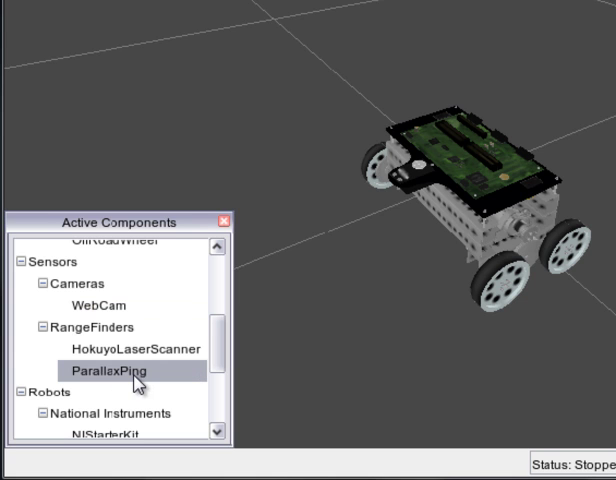
pyautogui.moveTo(226, 360)
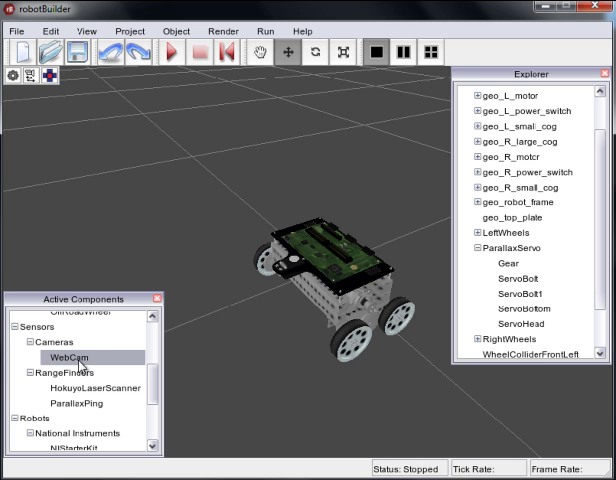
pyautogui.moveTo(350, 302)
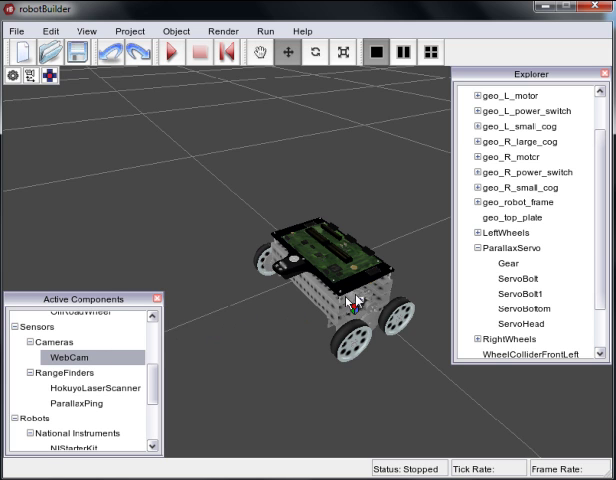
pyautogui.click(508, 264)
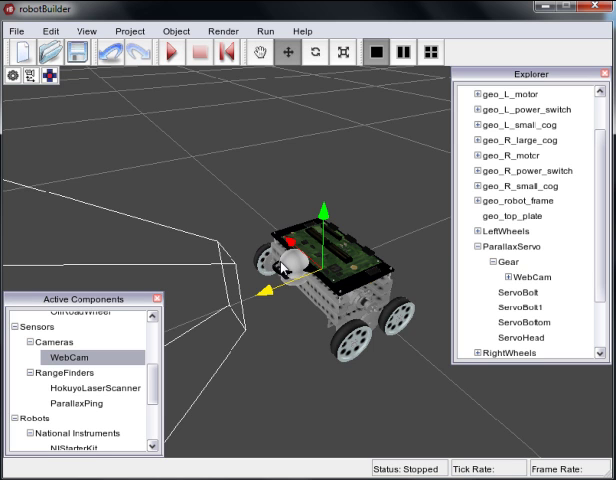
pyautogui.moveTo(304, 328)
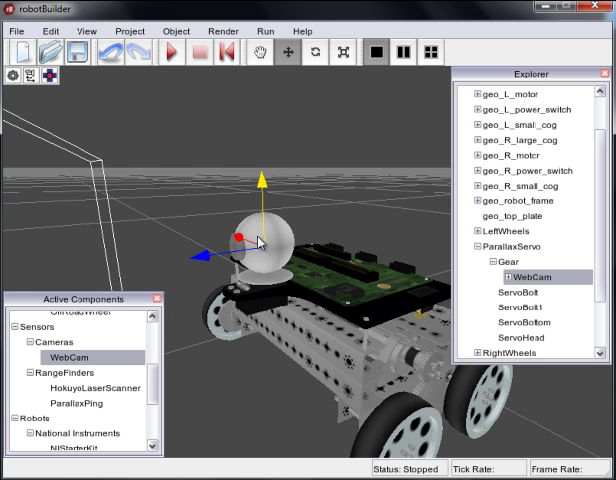
pyautogui.moveTo(296, 260)
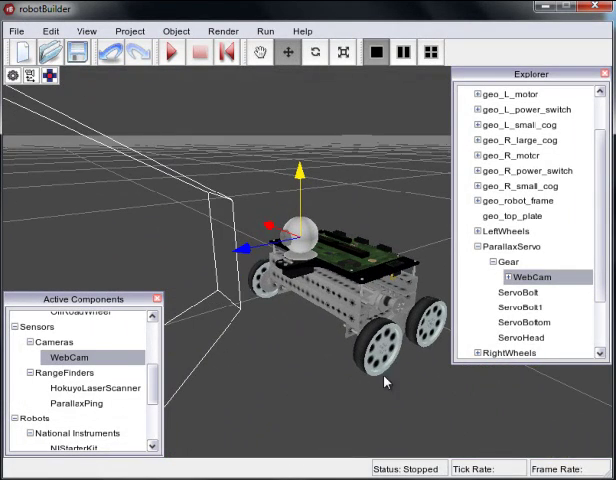
pyautogui.click(86, 32)
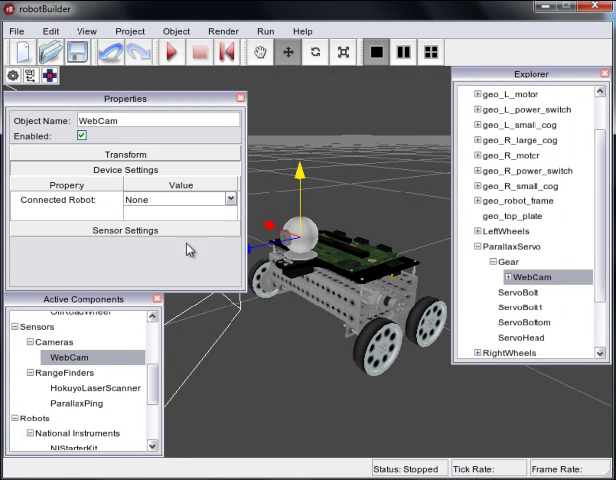
pyautogui.moveTo(212, 176)
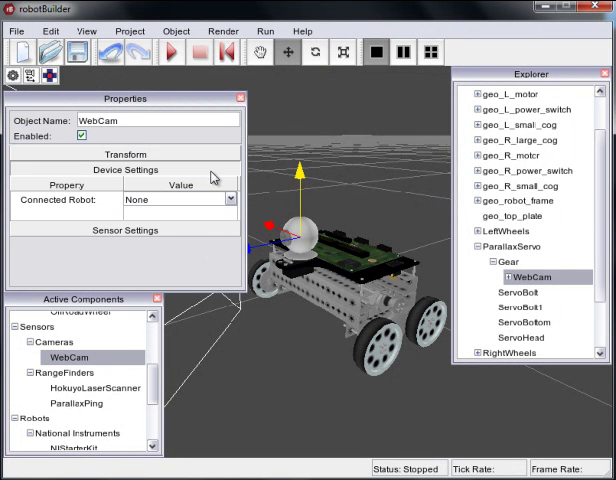
# Step: Set the WebCam's Connected Robot to NIStarterKit in its Device Settings
pyautogui.click(124, 168)
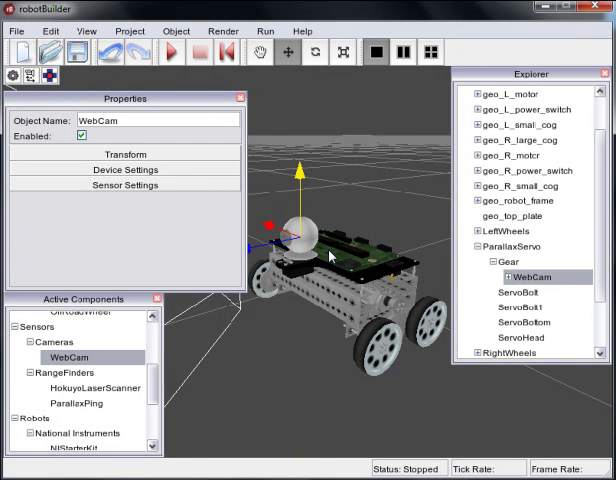
pyautogui.moveTo(388, 268)
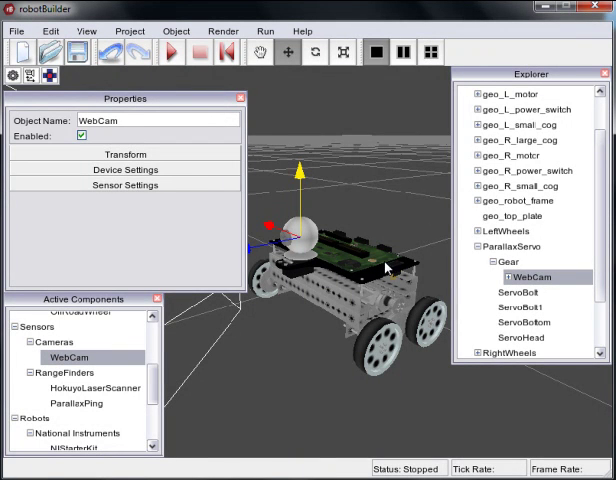
pyautogui.moveTo(330, 288)
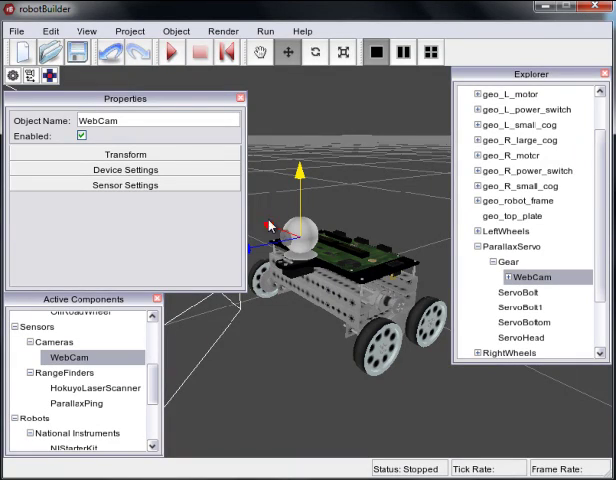
pyautogui.click(124, 168)
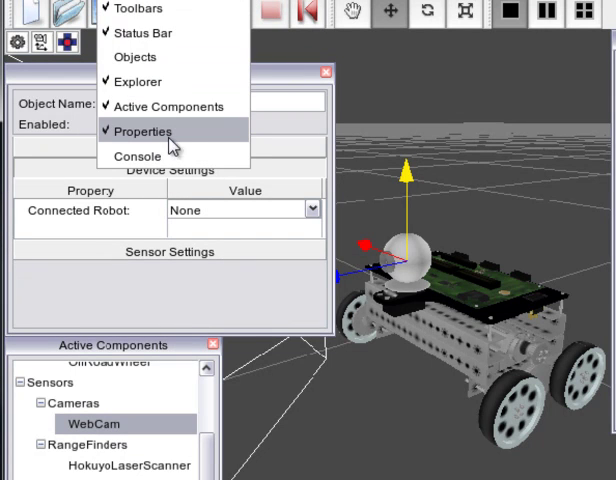
pyautogui.click(140, 132)
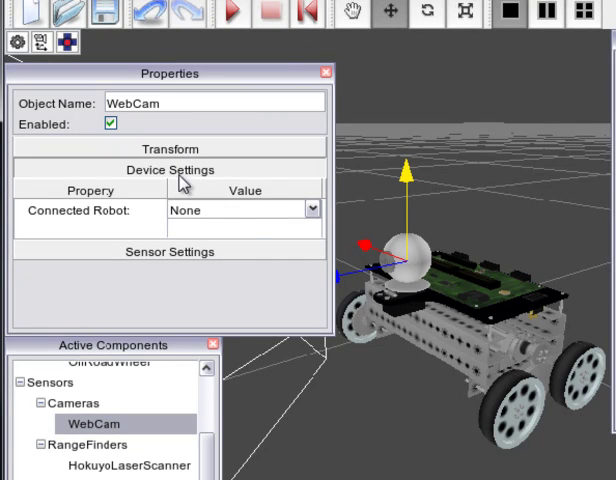
pyautogui.click(312, 210)
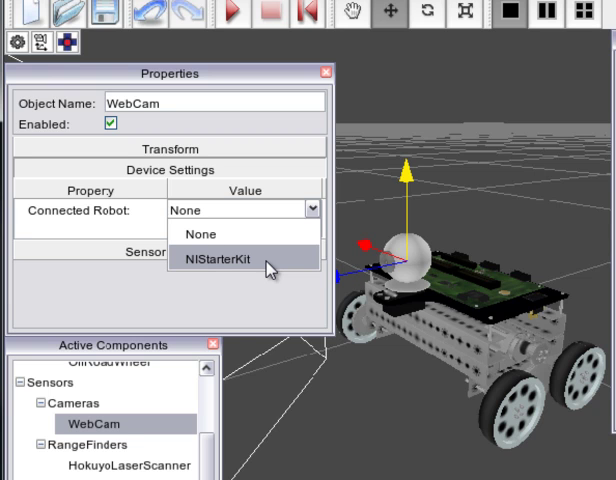
pyautogui.click(220, 260)
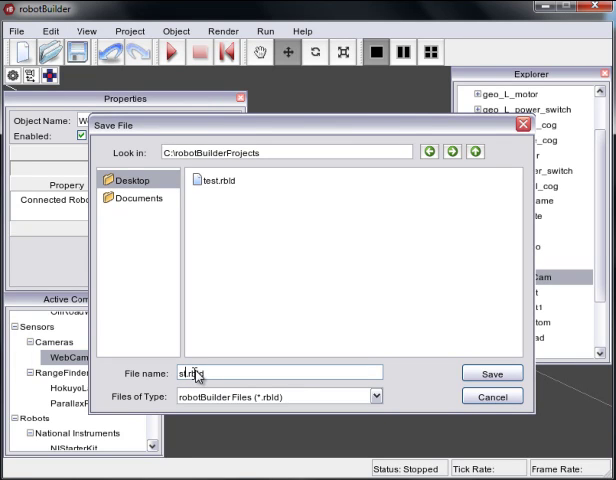
# Step: Save the project as starterKitWebCam.rbld in robotBuilderProjects
pyautogui.write('starterKitW.rbld')
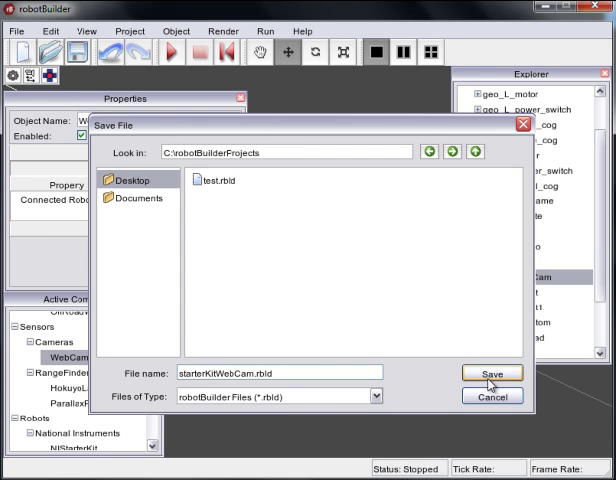
pyautogui.click(492, 372)
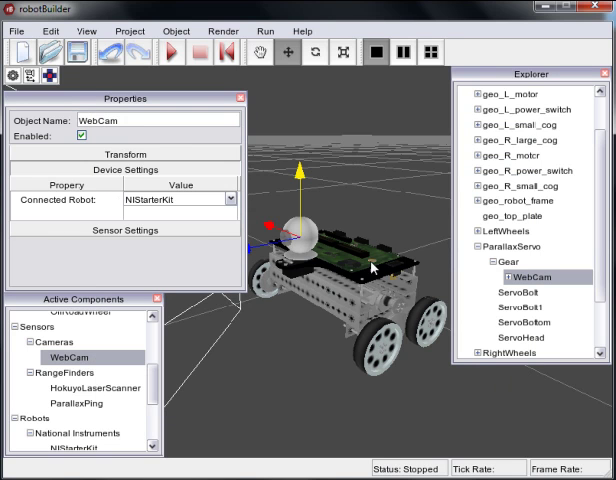
pyautogui.moveTo(388, 202)
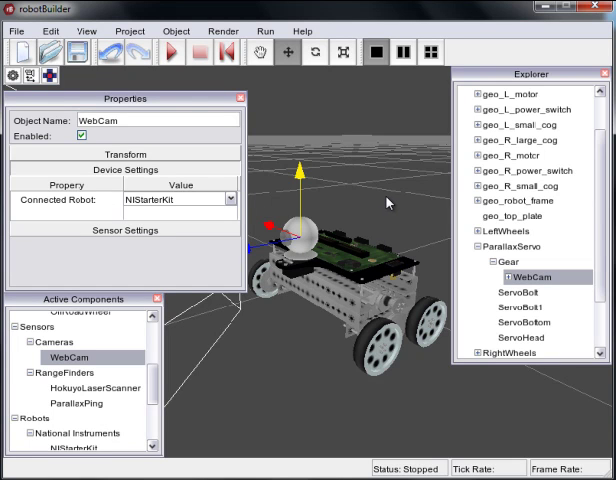
pyautogui.moveTo(388, 200)
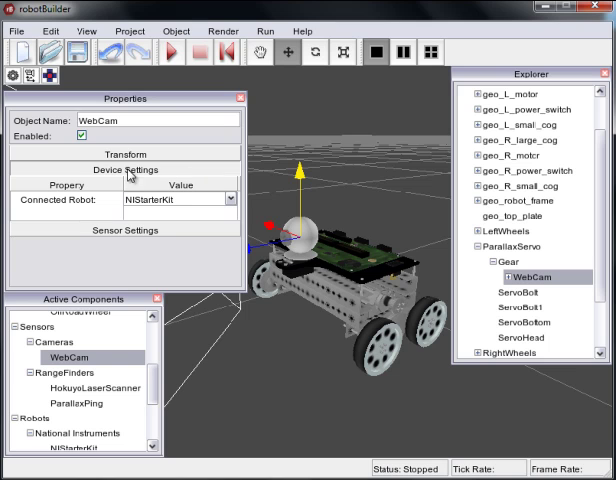
pyautogui.click(230, 198)
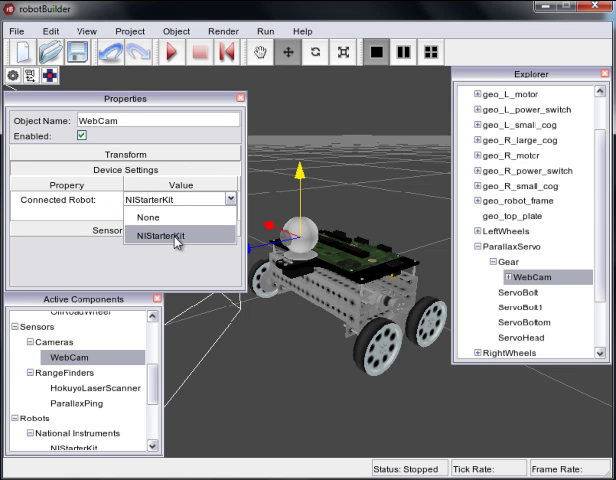
pyautogui.click(176, 236)
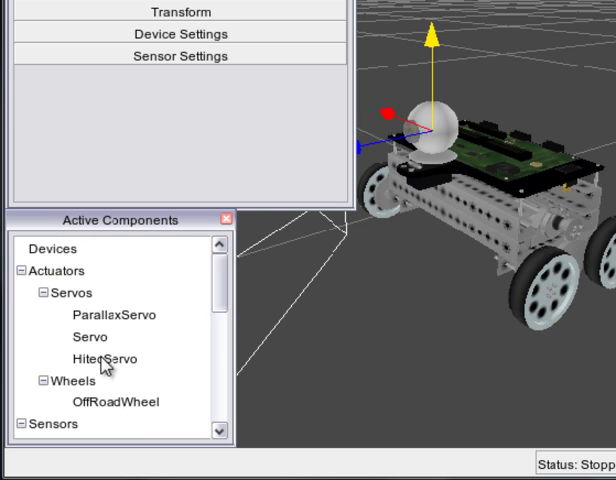
pyautogui.moveTo(88, 340)
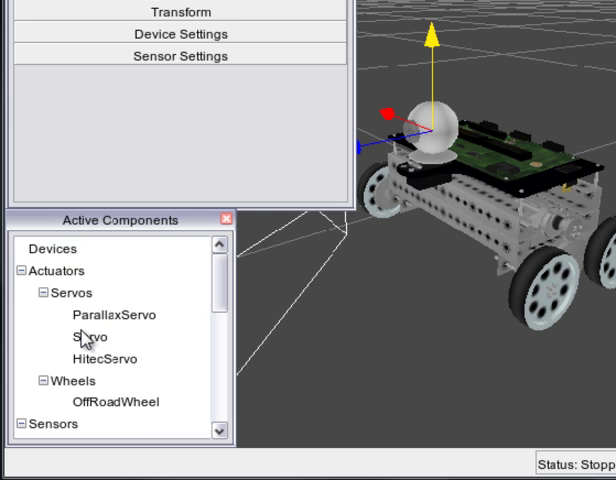
pyautogui.scroll(-3)
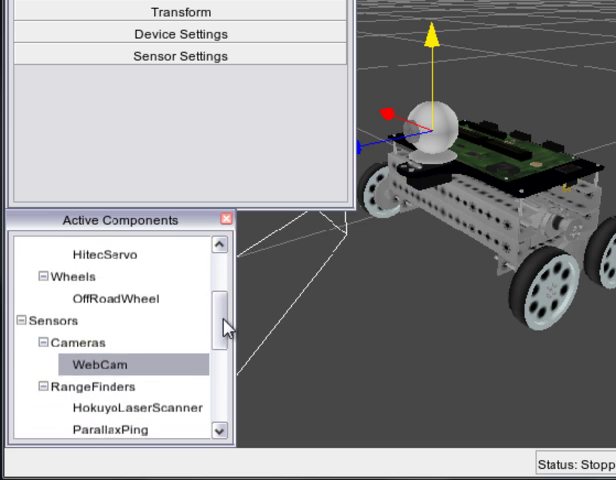
pyautogui.scroll(-3)
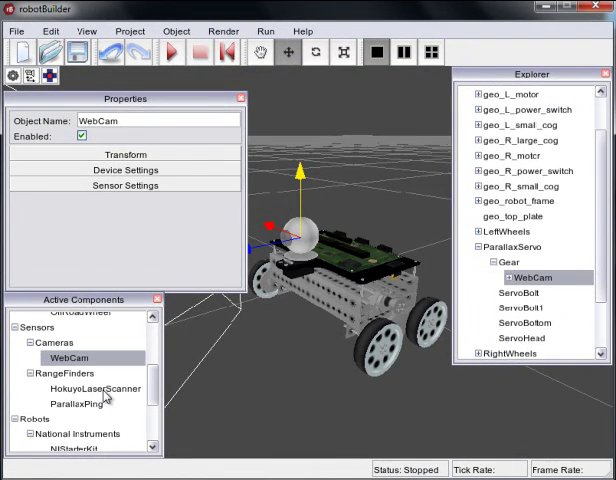
# Step: Add a HokuyoLaserScanner rangefinder to the scene with the NIStarterKit robot selected
pyautogui.click(516, 216)
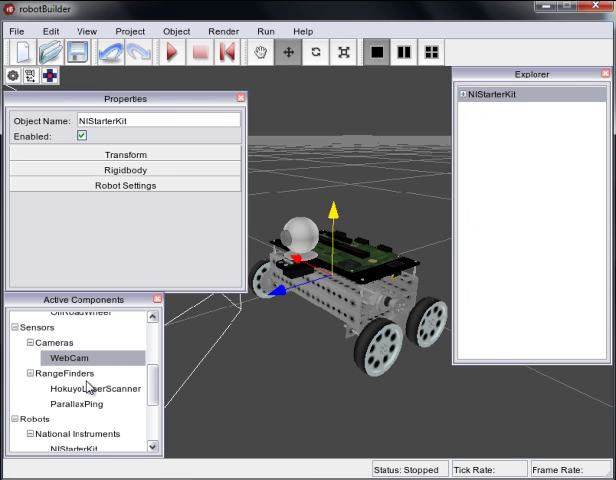
pyautogui.click(90, 388)
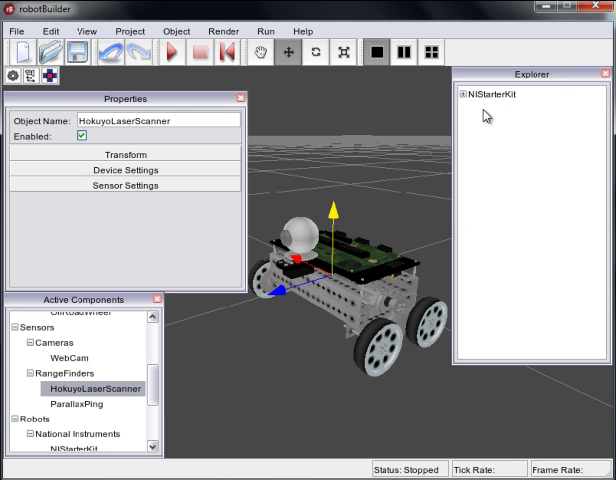
pyautogui.moveTo(336, 216)
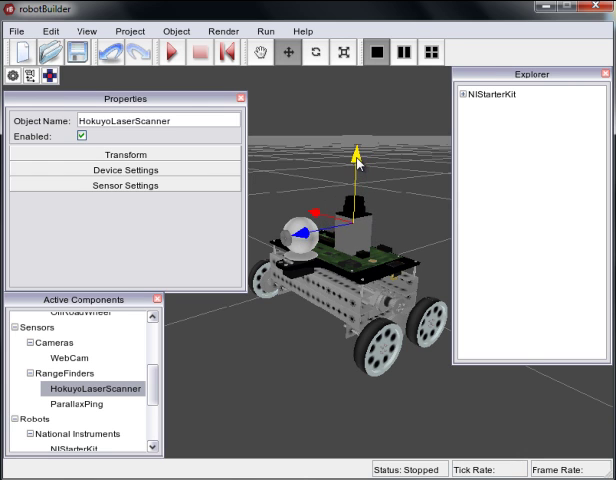
pyautogui.moveTo(428, 226)
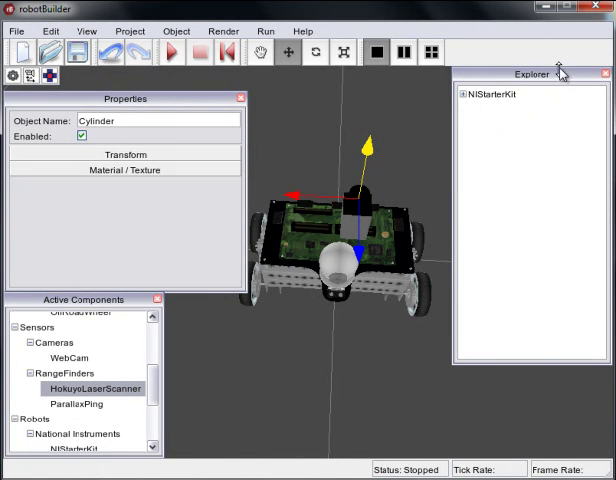
# Step: Select the HokuyoLaserScanner entry inside the NIStarterKit parts list
pyautogui.click(464, 92)
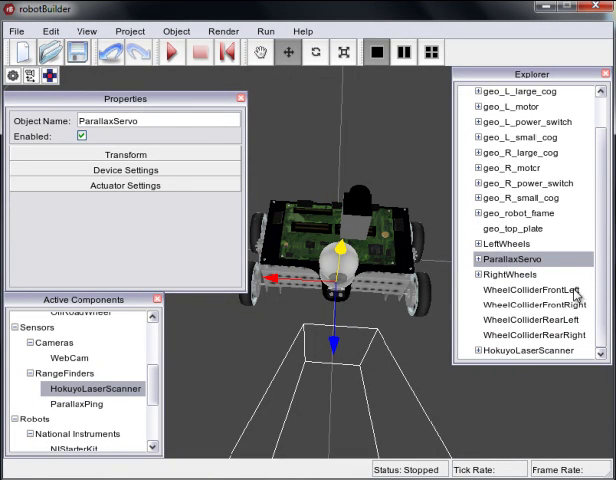
pyautogui.click(530, 350)
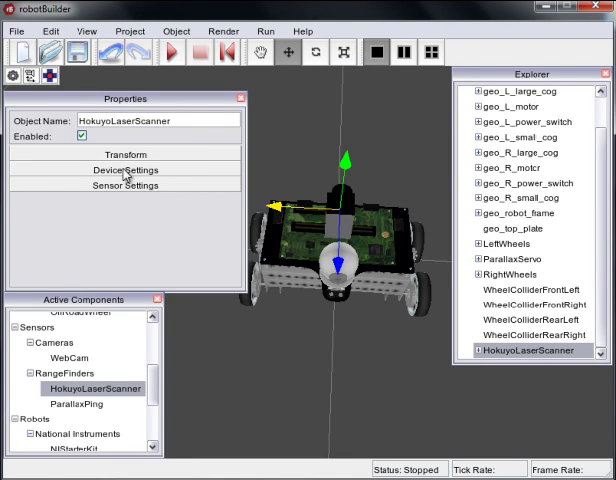
# Step: Expand the scanner's Device Settings showing Connected Robot as NIStarterKit
pyautogui.click(124, 168)
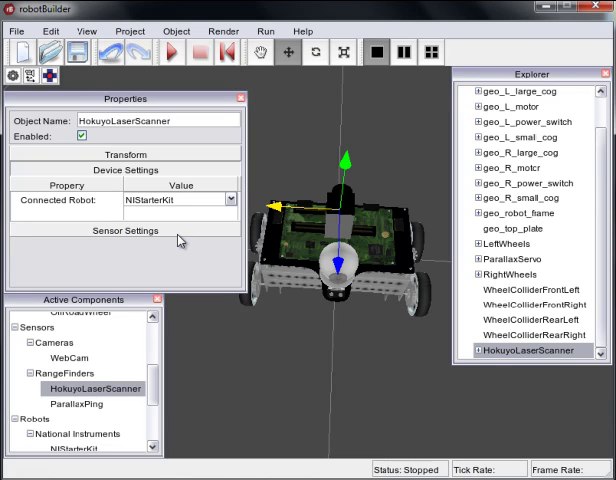
pyautogui.moveTo(144, 170)
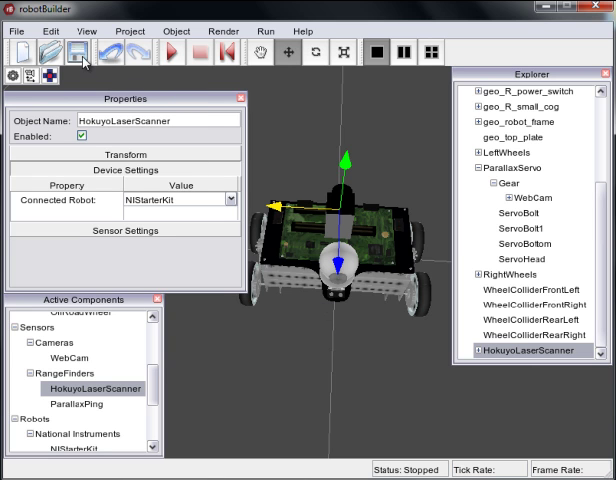
pyautogui.moveTo(226, 250)
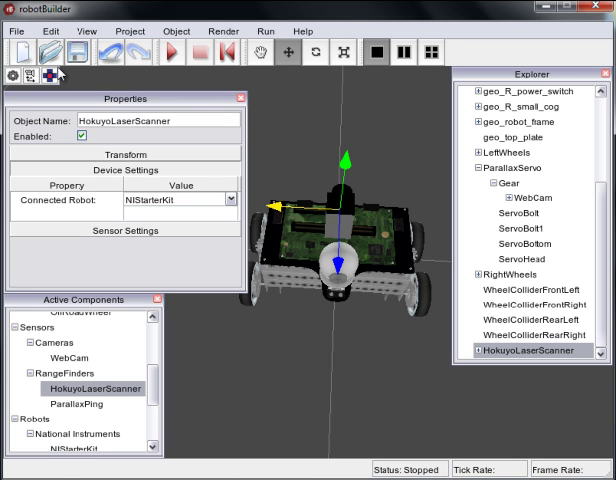
pyautogui.moveTo(92, 88)
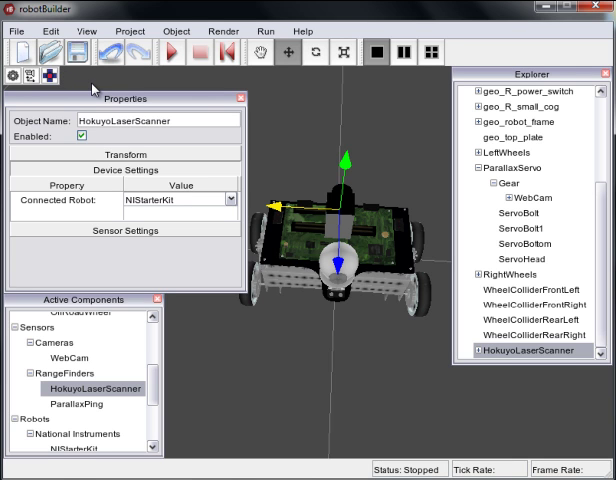
pyautogui.moveTo(22, 36)
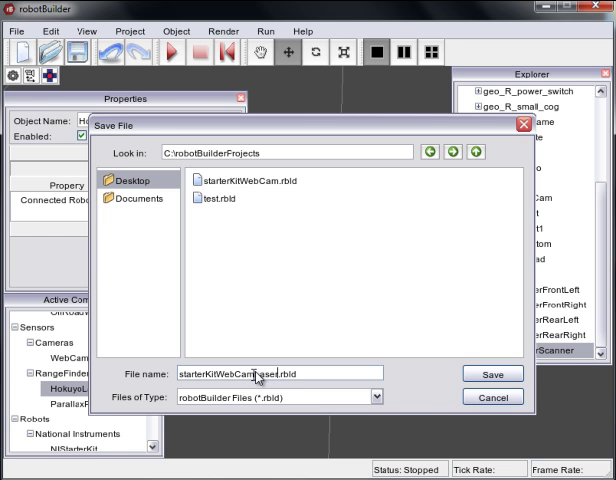
# Step: Save the robot with webcam and laser scanner as a second project file
pyautogui.click(492, 374)
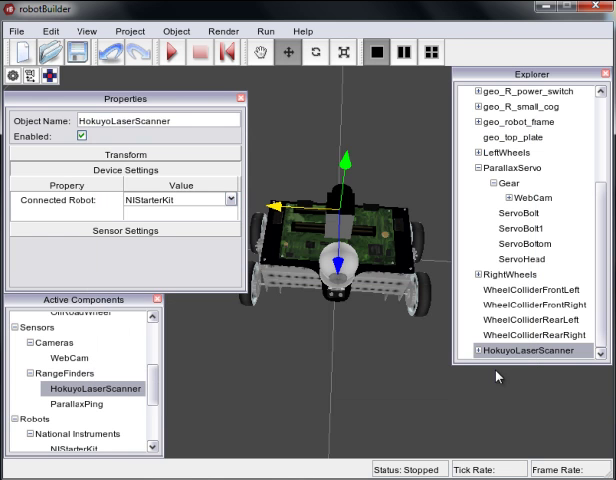